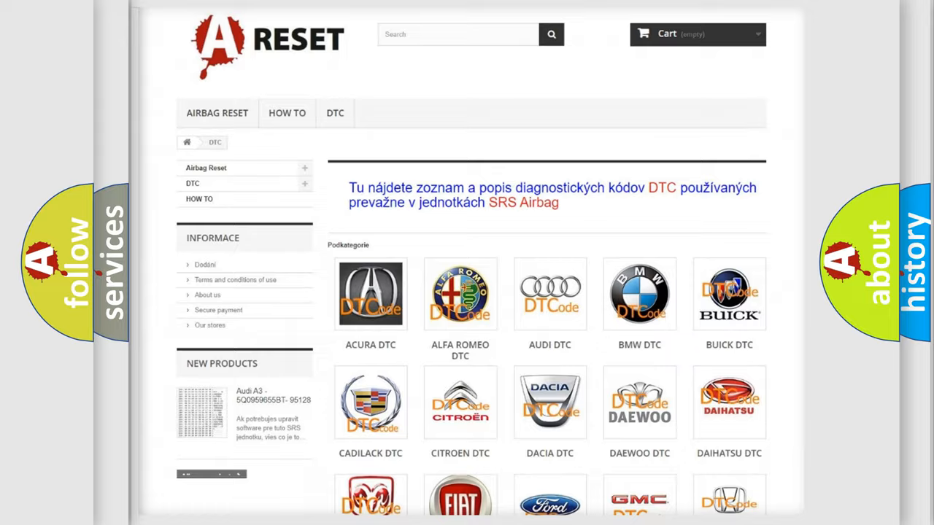
Scroll the DTC category grid down to the Scion logo, past brands through Suzuki
{"action": "scroll", "scroll_direction": "down", "scroll_amount": 3}
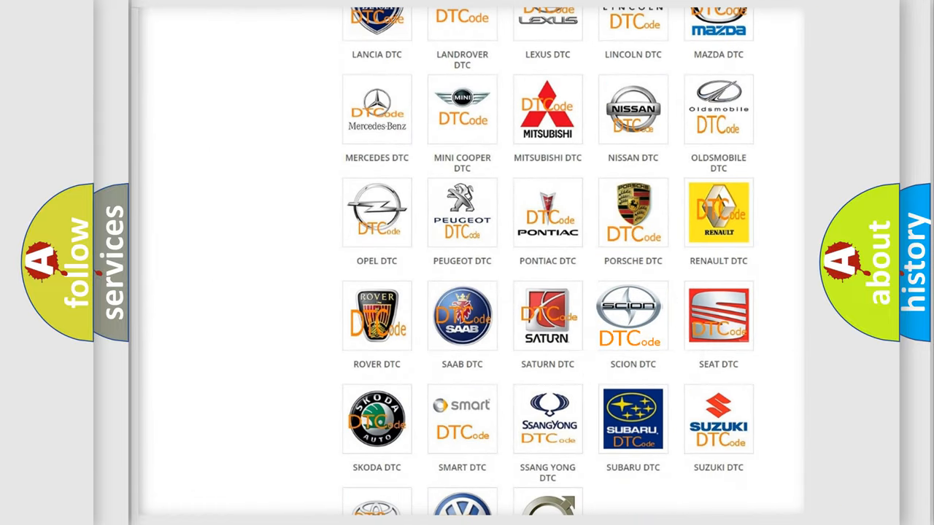
Open Scion DTC and browse its code list from 14 and B0001:11 onward
{"action": "left_click", "coordinate": [632, 316]}
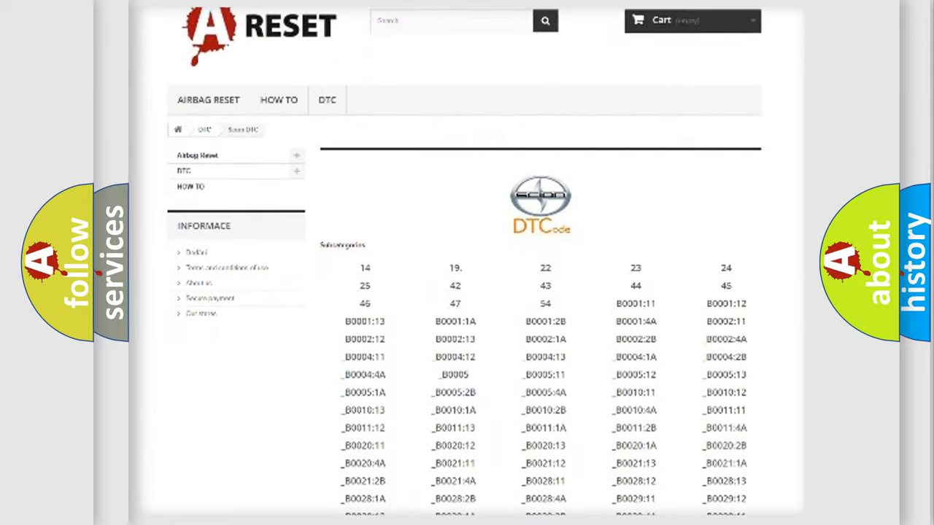
{"action": "scroll", "scroll_direction": "down", "scroll_amount": 3}
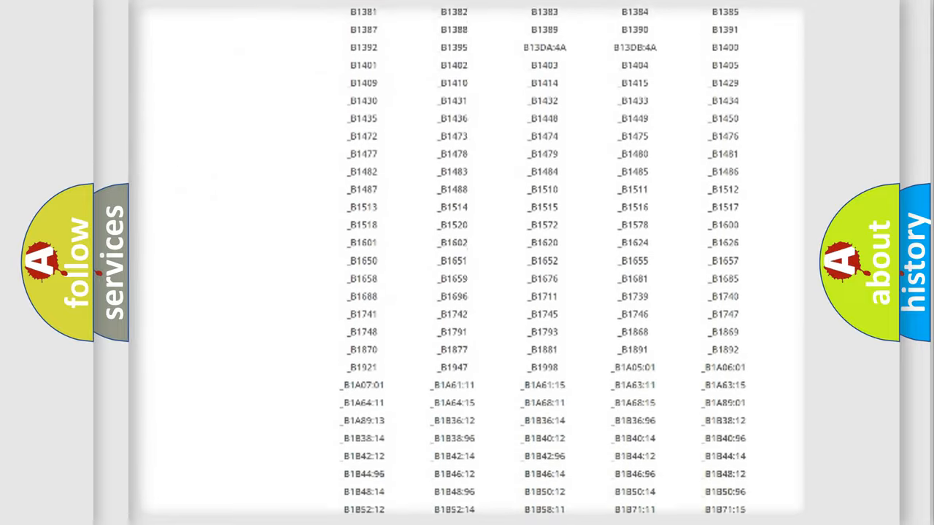
{"action": "scroll", "scroll_direction": "up", "scroll_amount": 3}
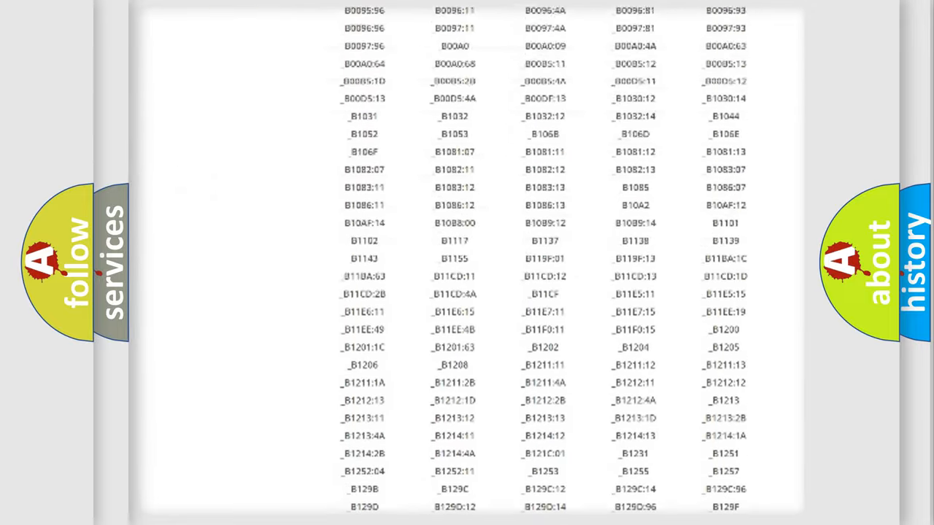
{"action": "scroll", "scroll_direction": "up", "scroll_amount": 3}
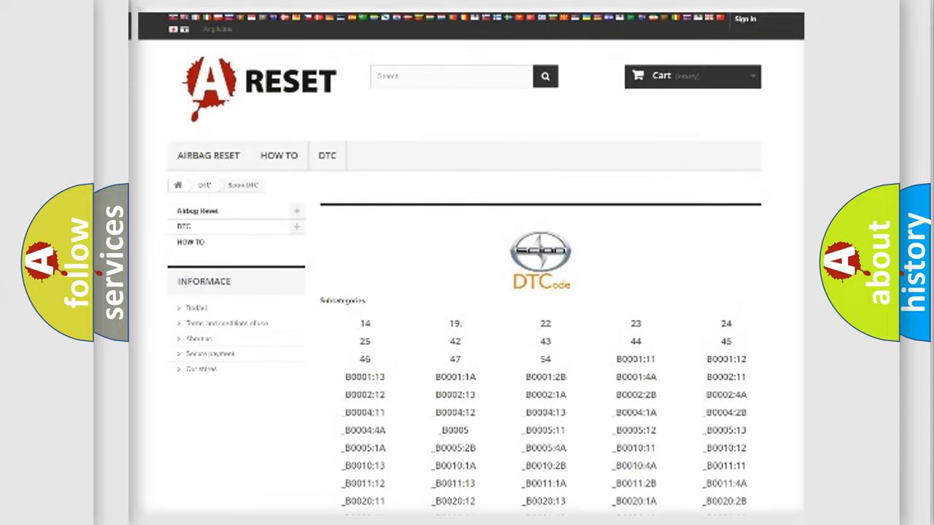